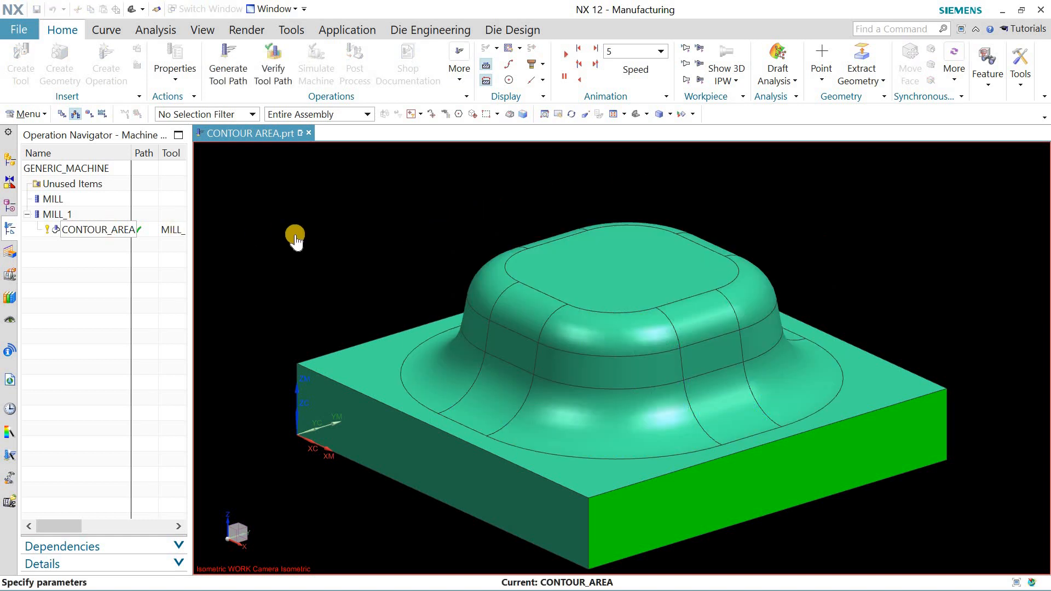
# - Verify the CONTOUR_AREA toolpath with a 3D dynamic material-removal simulation on the boss block
pyautogui.click(94, 229)
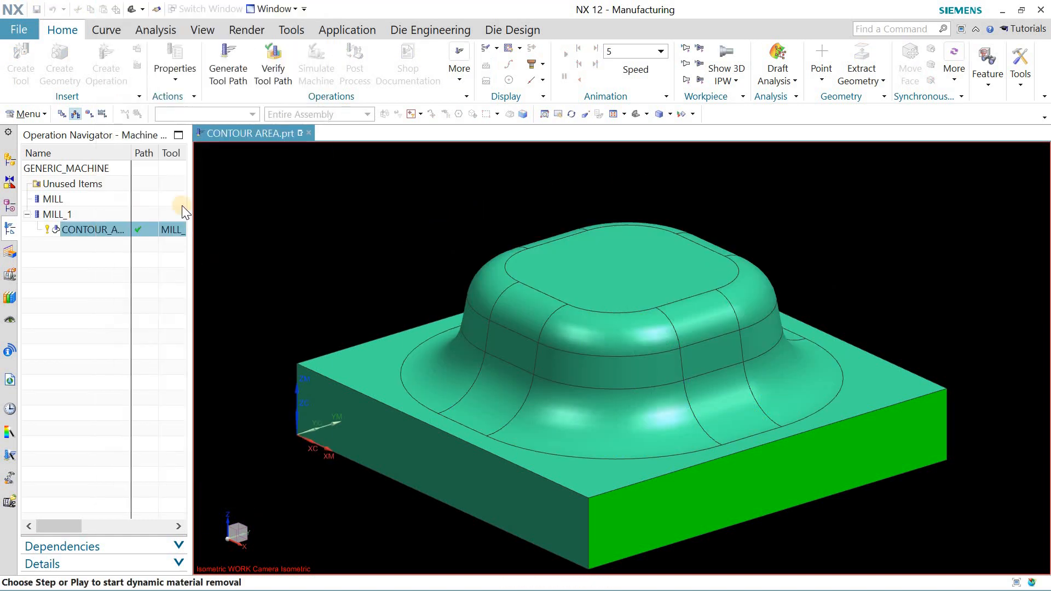
pyautogui.click(273, 64)
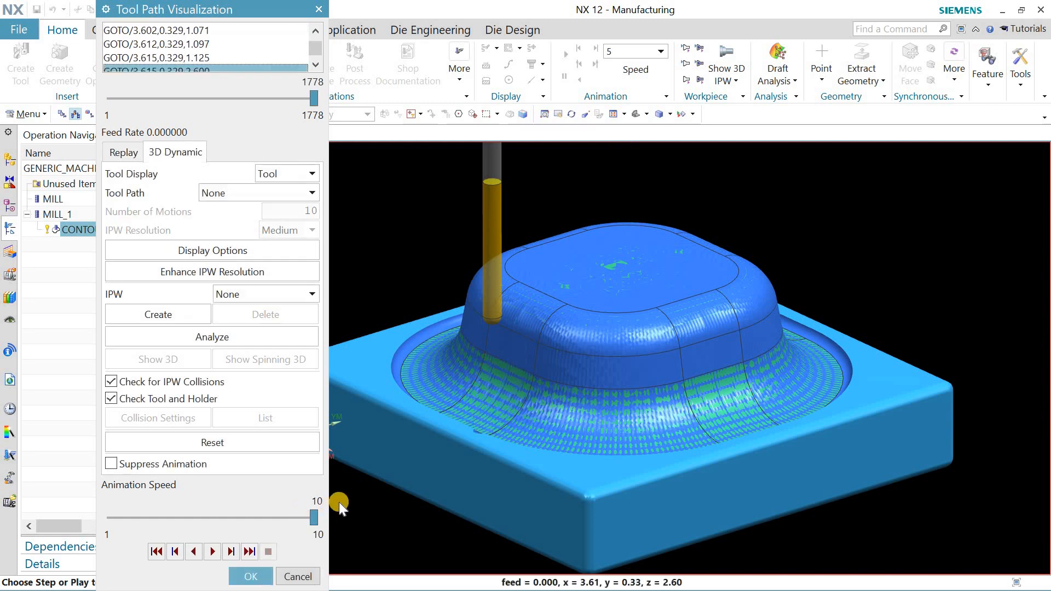
pyautogui.moveTo(707, 360)
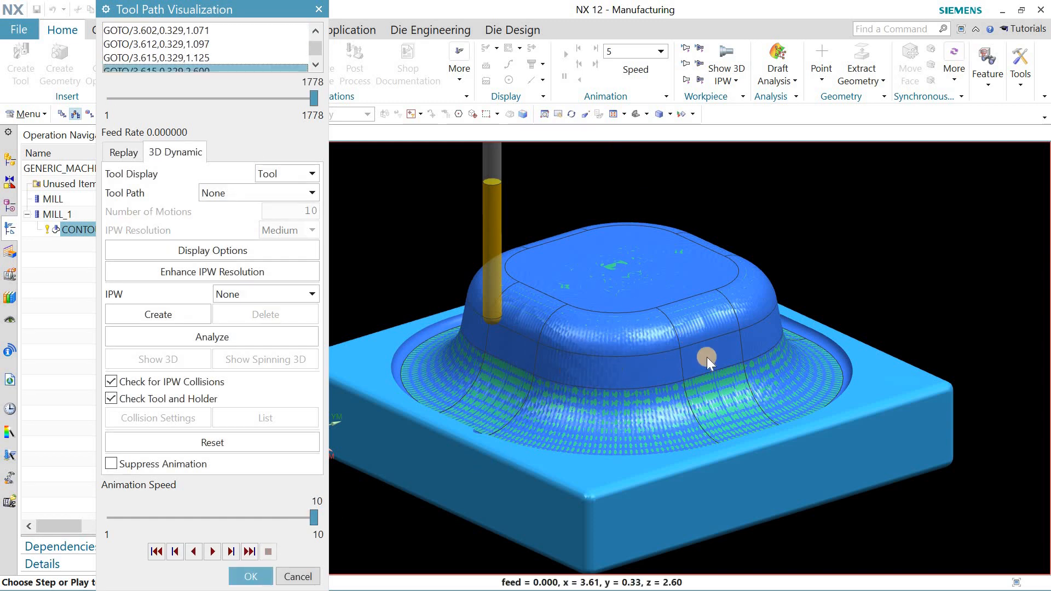
pyautogui.moveTo(347, 372)
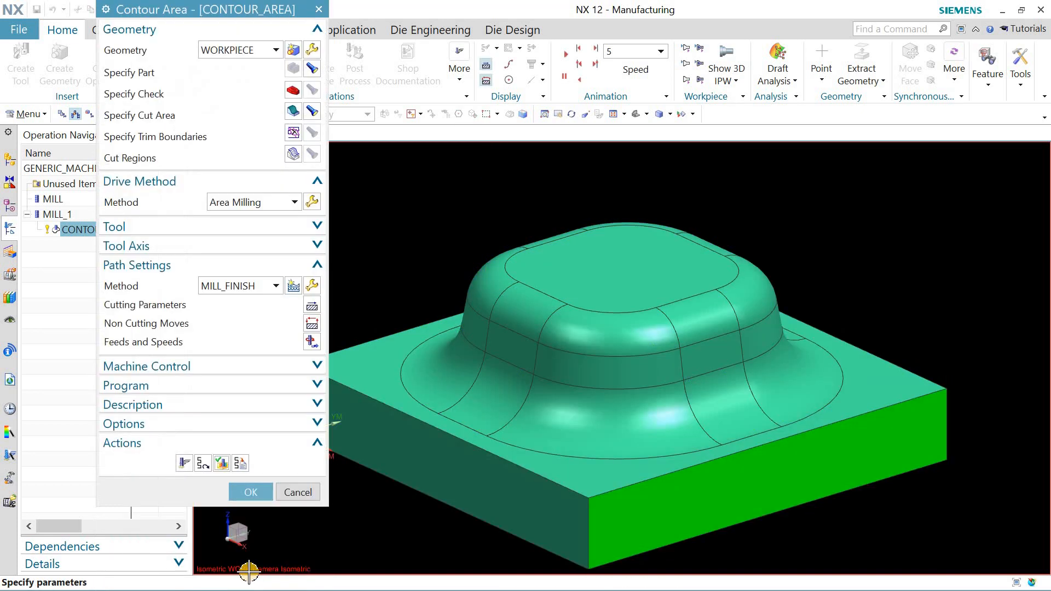
# - Cancel the Contour Area dialog so only the navigator with CONTOUR_AREA and the part remain
pyautogui.click(249, 491)
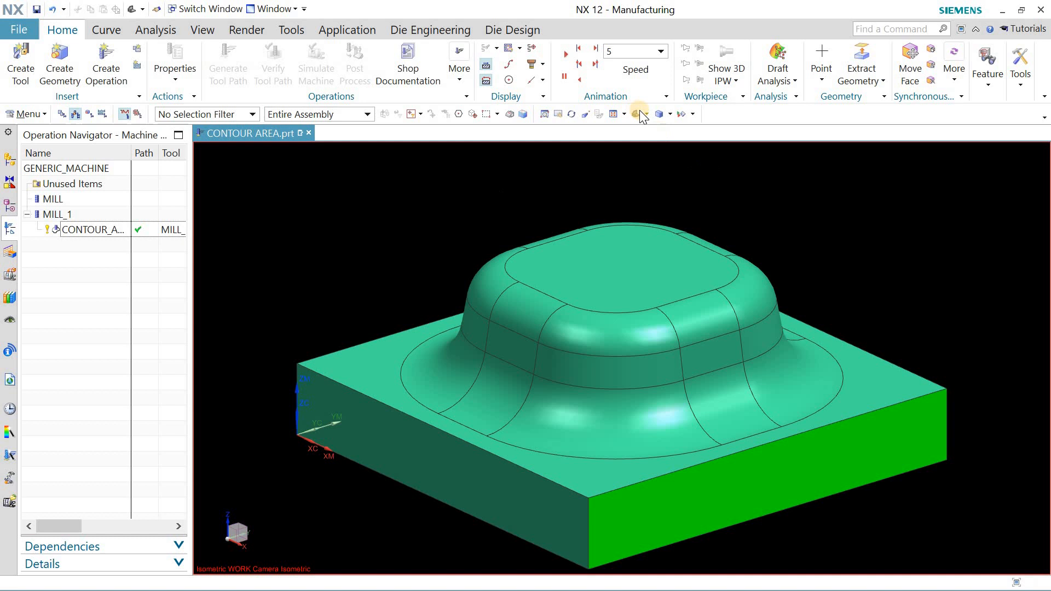
pyautogui.moveTo(385, 211)
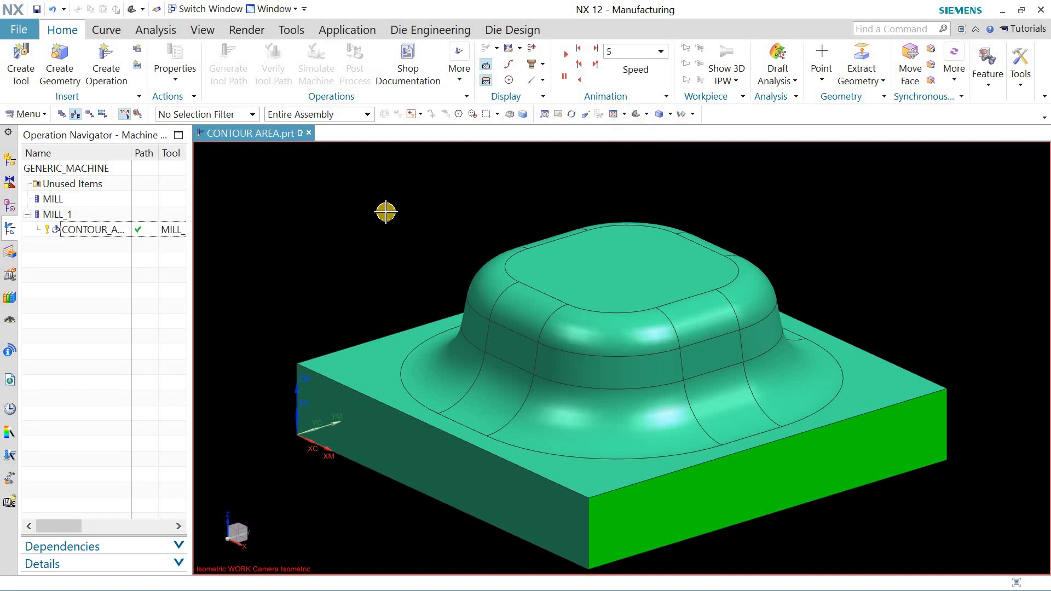
pyautogui.moveTo(117, 306)
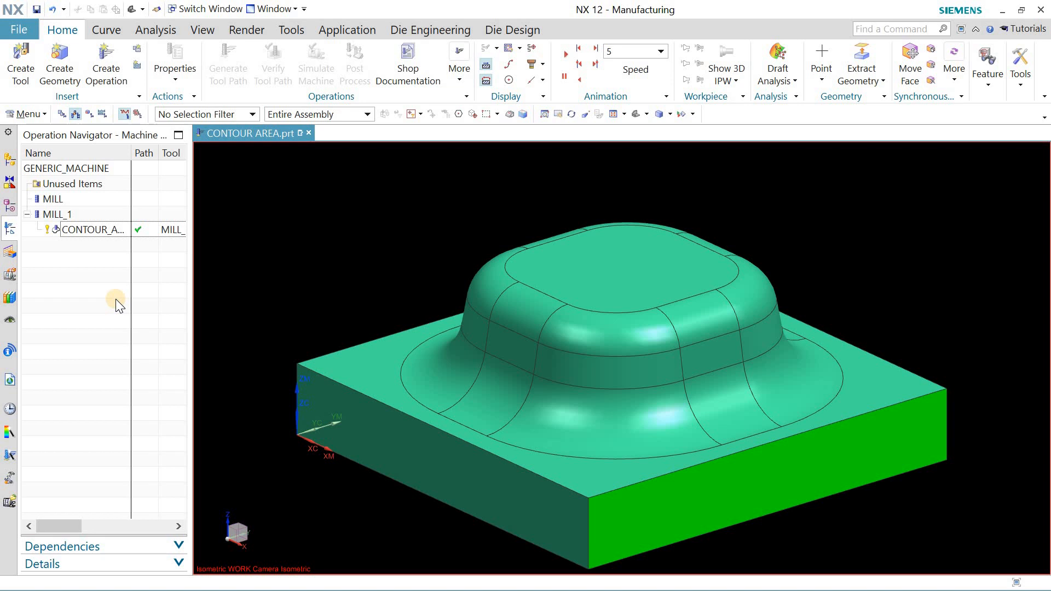
pyautogui.rightClick(94, 229)
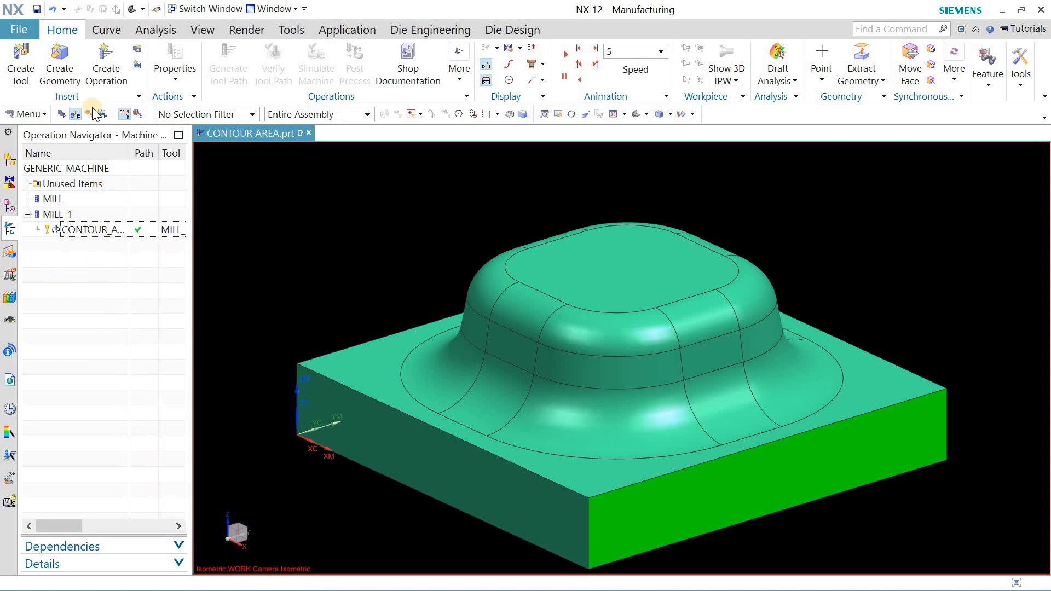
pyautogui.click(76, 113)
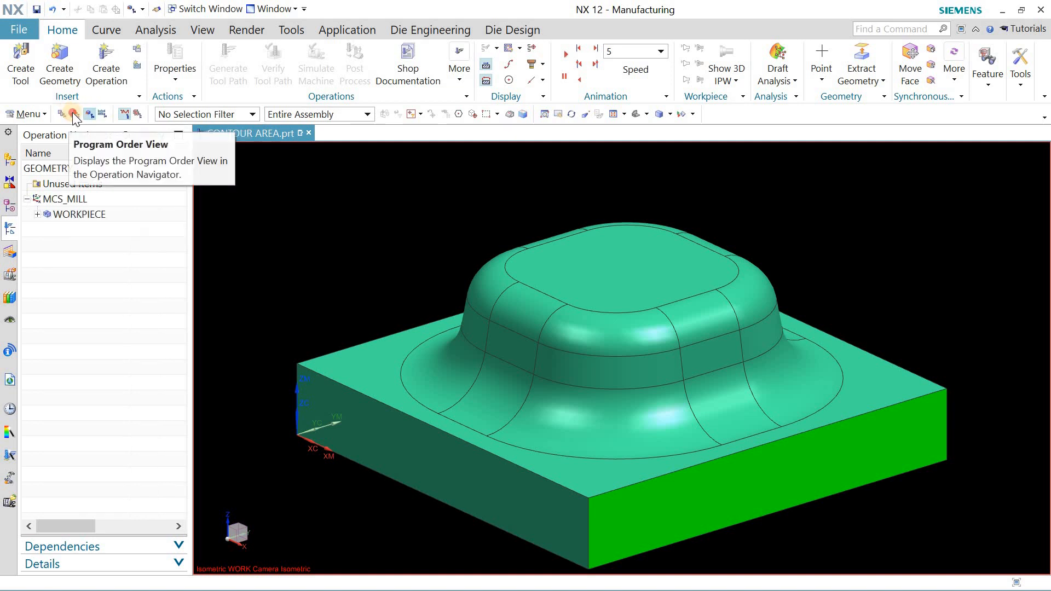
pyautogui.click(74, 113)
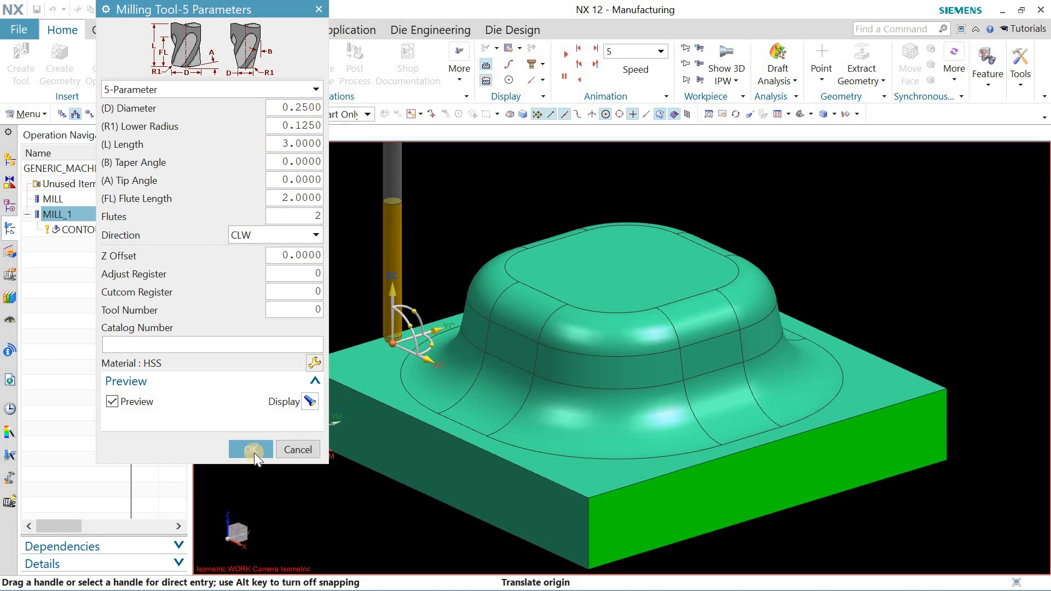
pyautogui.click(249, 449)
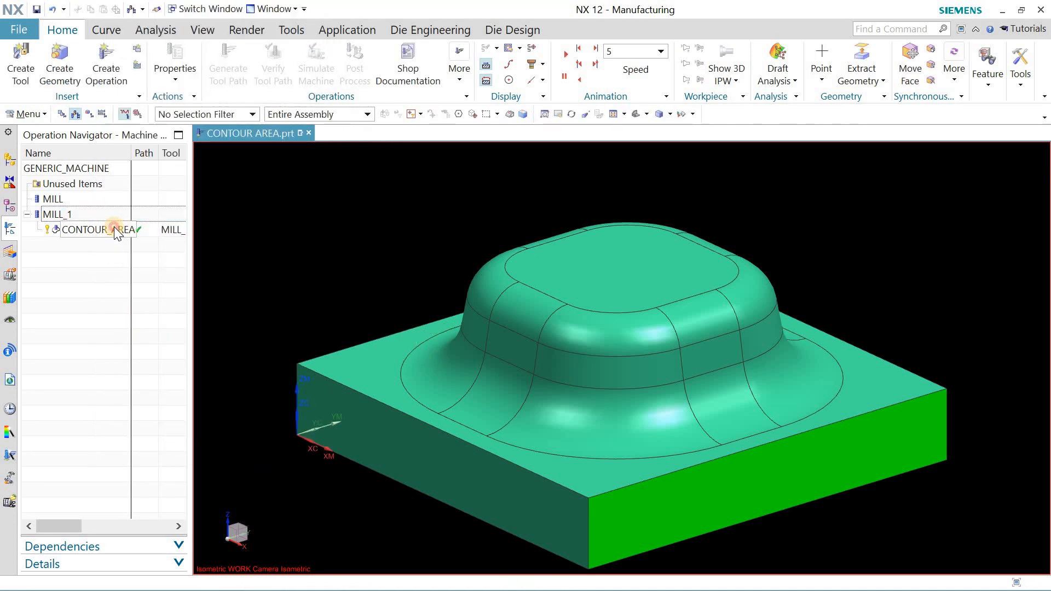
pyautogui.rightClick(84, 228)
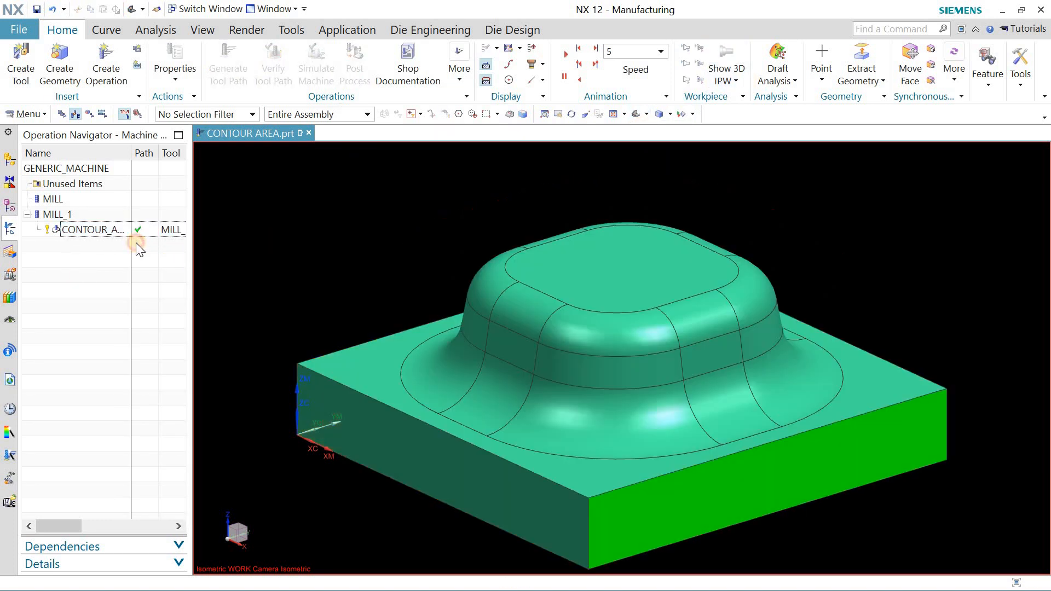
# - Delete CONTOUR_AREA and create a new mill_contour Contour Area operation using MILL_1 and WORKPIECE
pyautogui.click(27, 214)
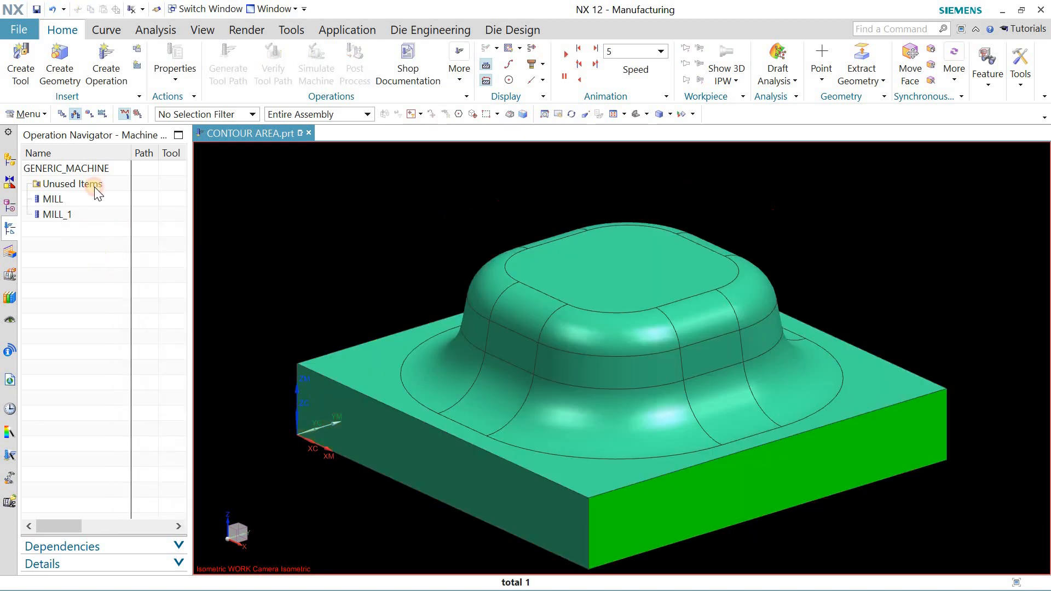
pyautogui.click(105, 63)
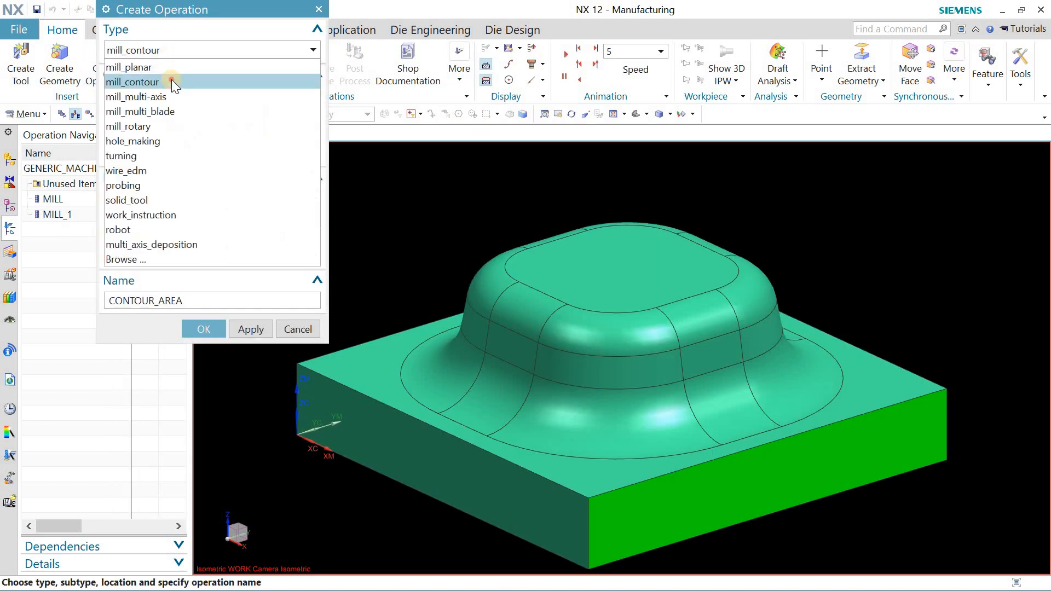
pyautogui.click(132, 82)
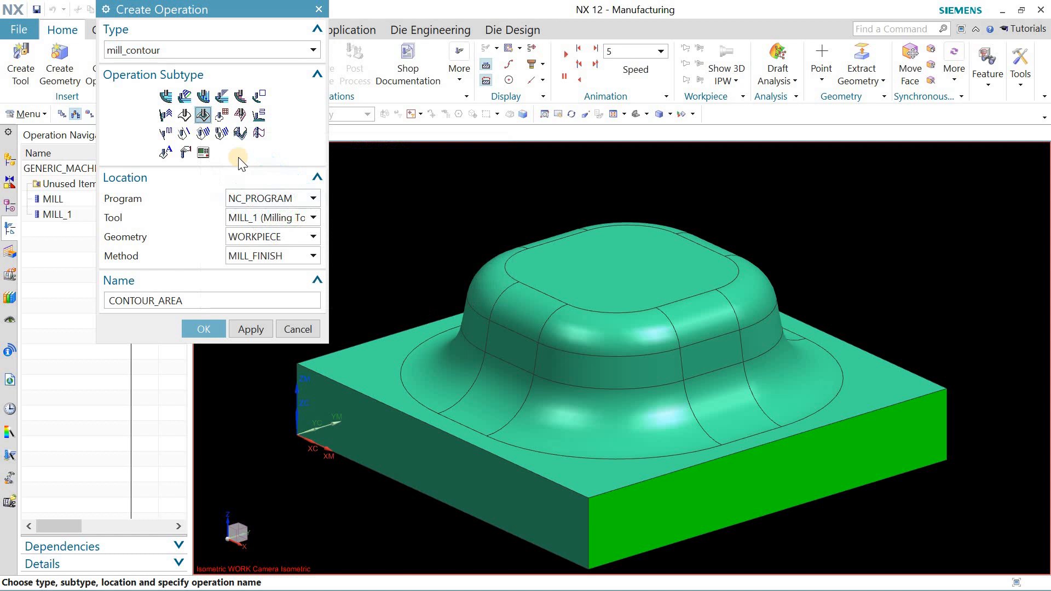
pyautogui.moveTo(268, 263)
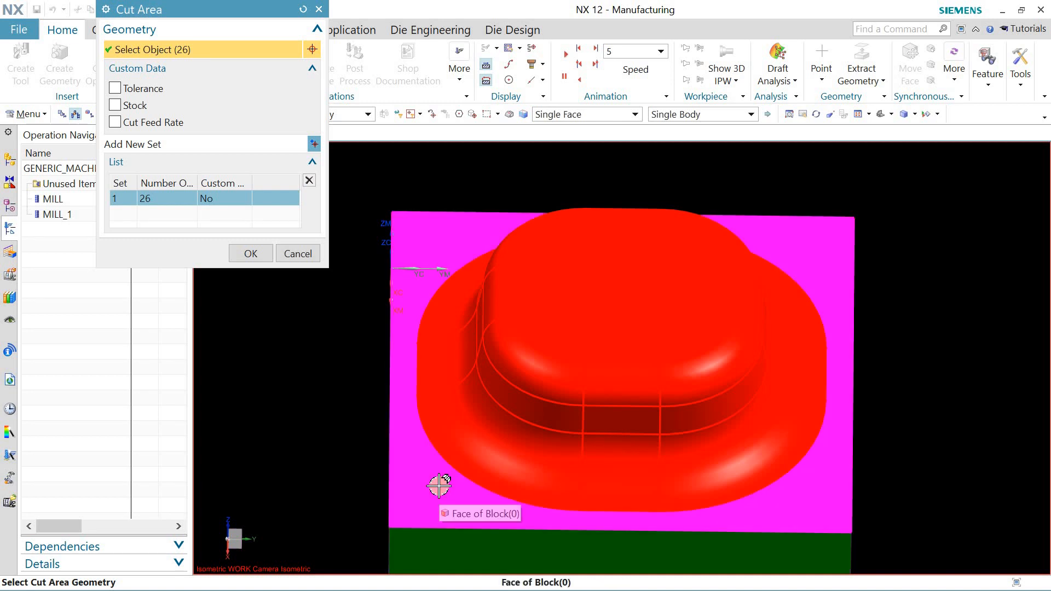
# - Deselect the flat block top face so the cut area keeps 25 boss and surrounding faces
pyautogui.click(438, 486)
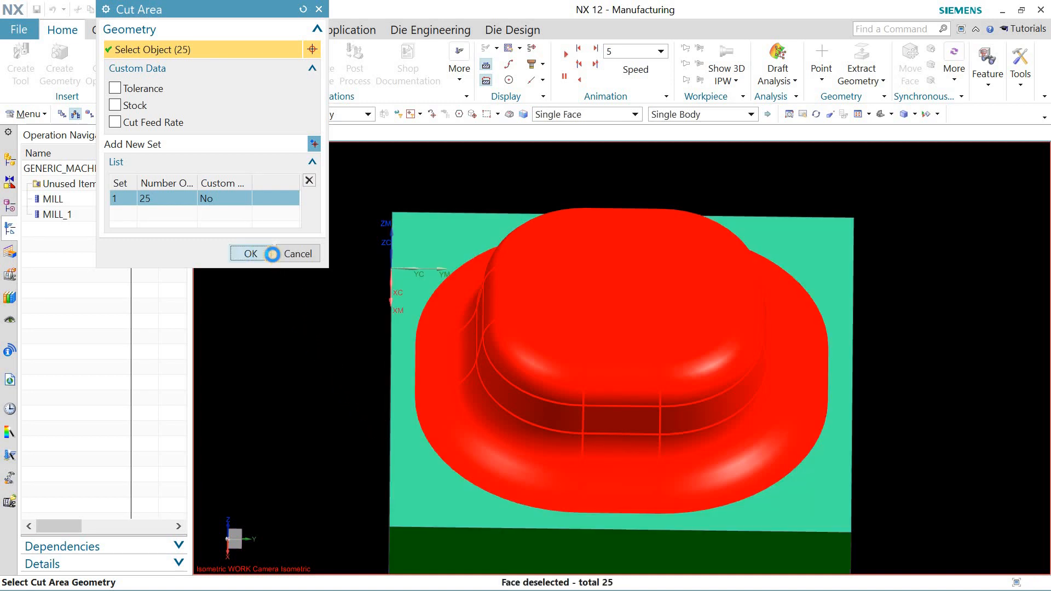
pyautogui.click(250, 253)
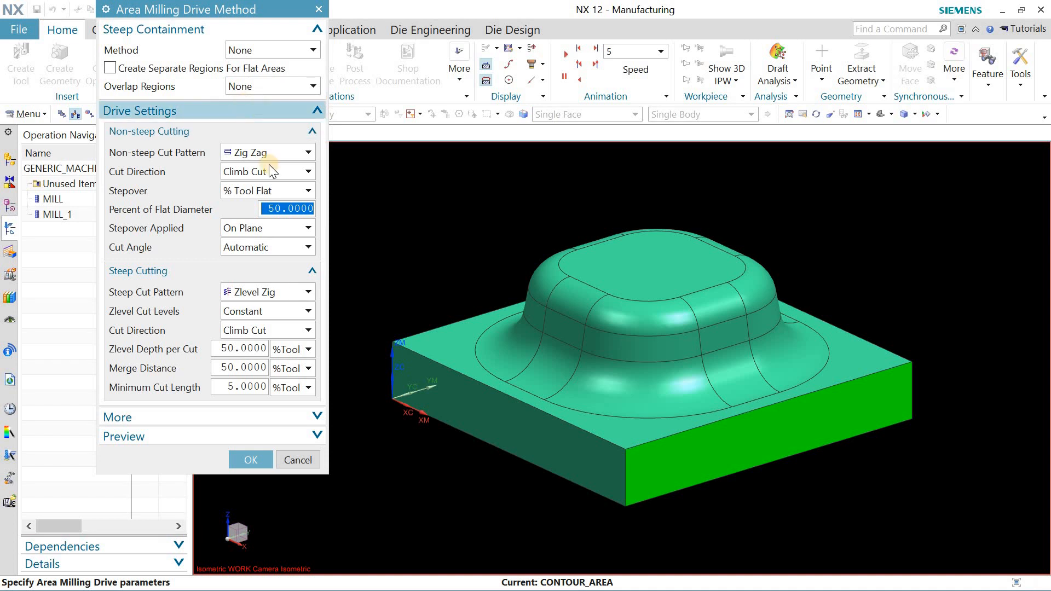
# - Use Radial Zig with Contour at 30% stepover, Zlevel Zig steep pattern at 30% depth and merge, minimum cut 3
pyautogui.click(311, 152)
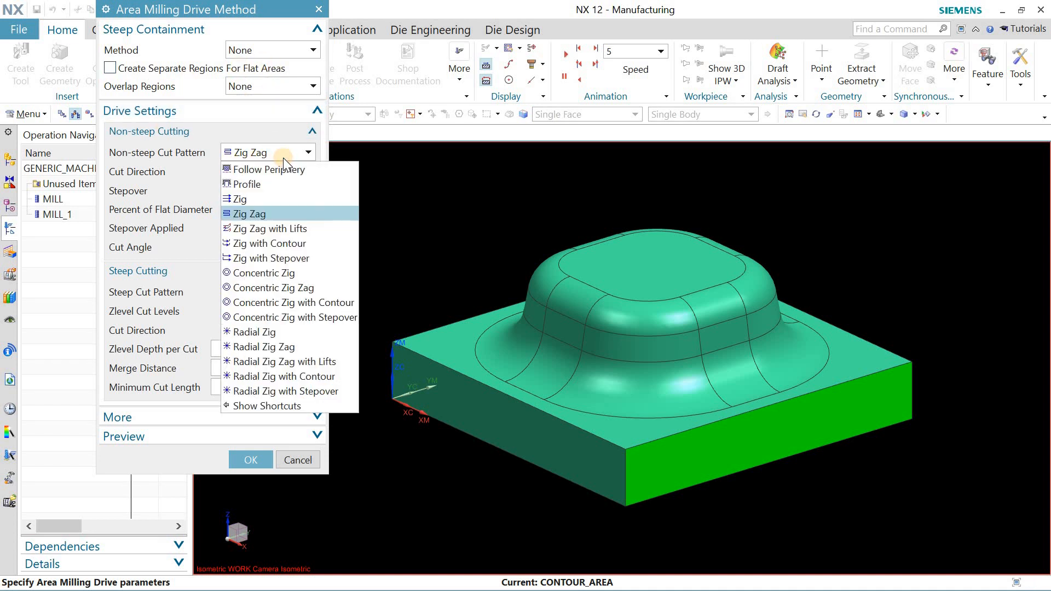
pyautogui.moveTo(288, 376)
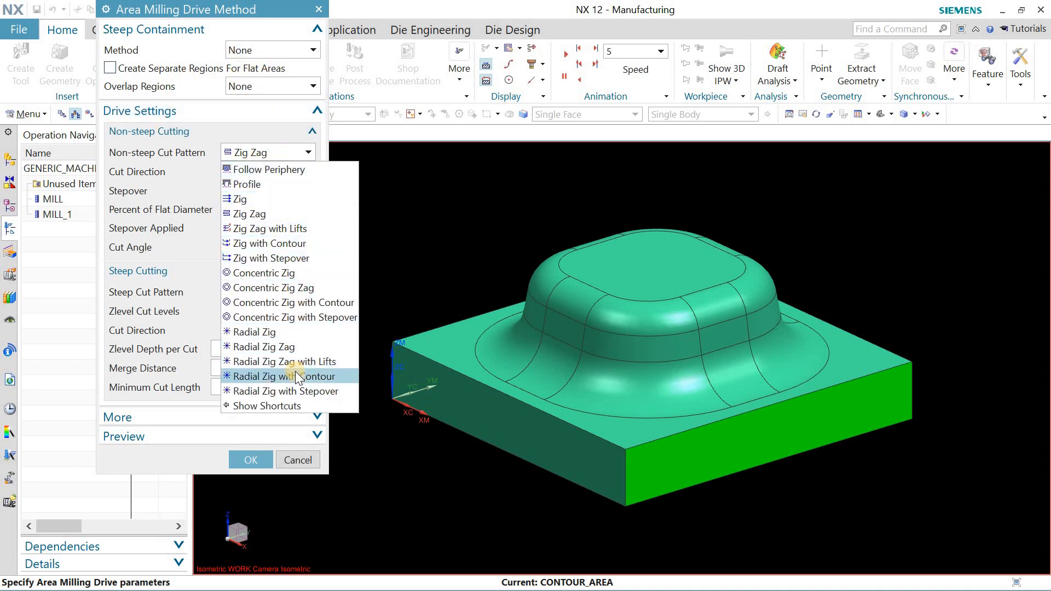
pyautogui.click(285, 376)
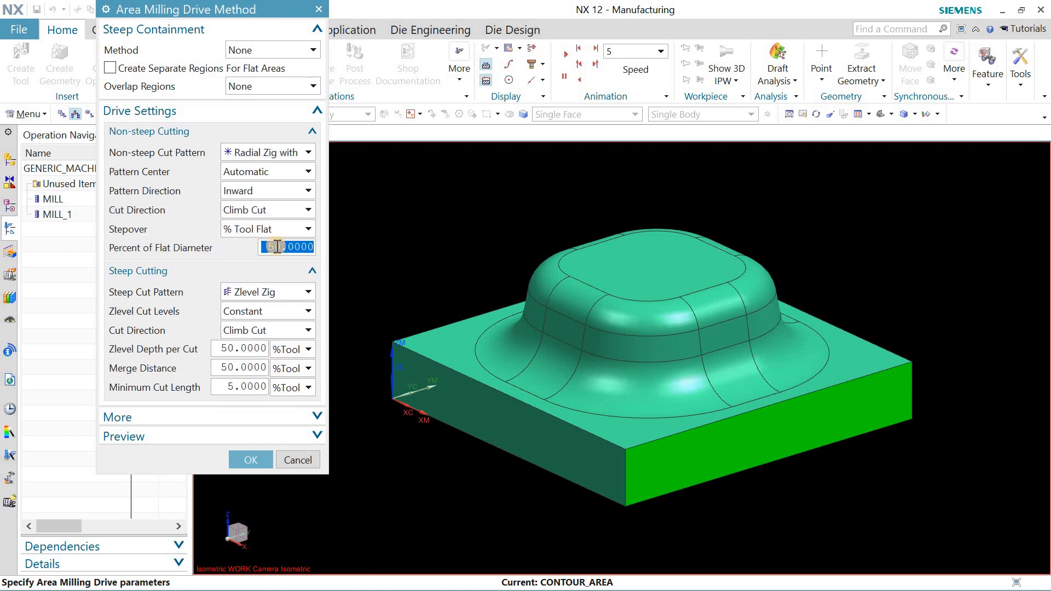
pyautogui.write('30')
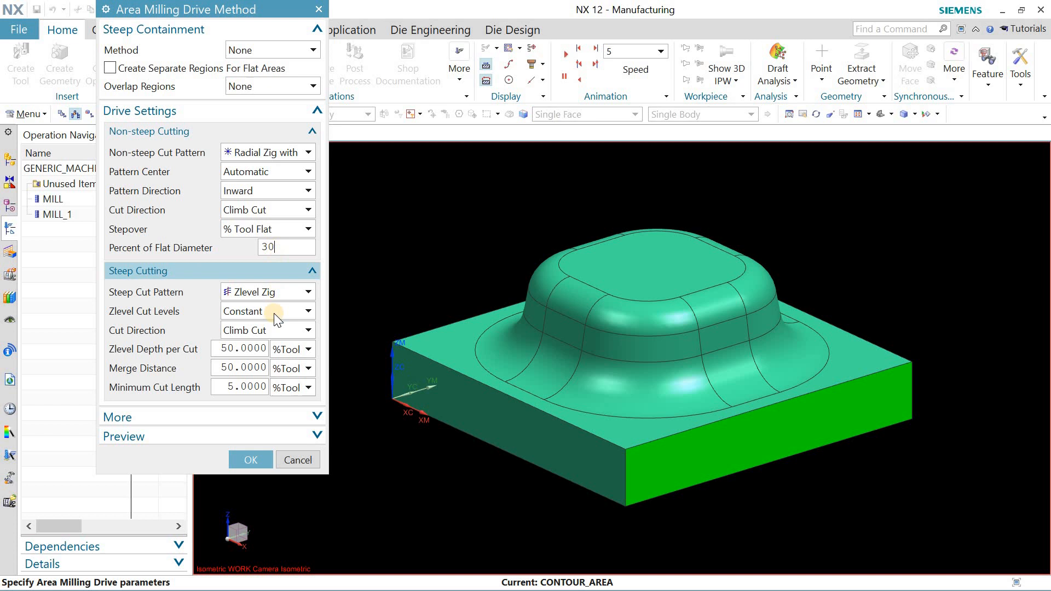
pyautogui.click(309, 291)
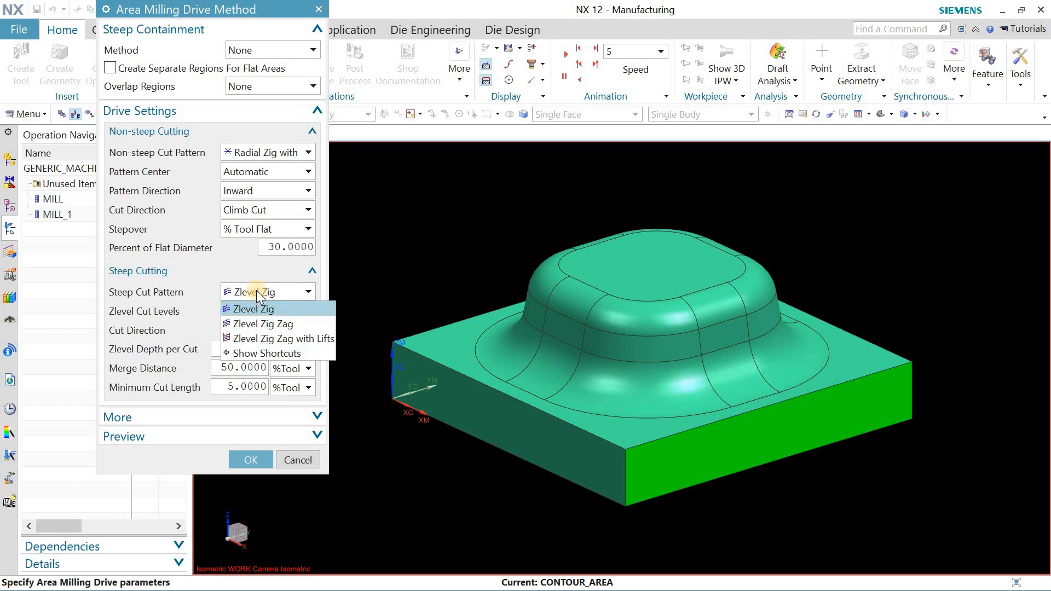
pyautogui.click(251, 309)
pyautogui.write('3')
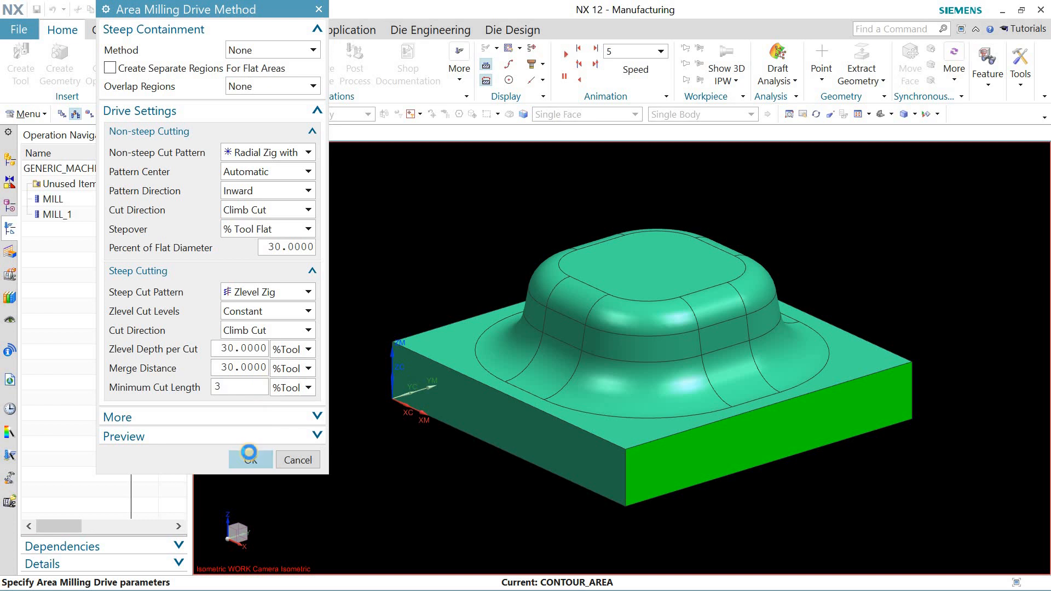
pyautogui.click(249, 458)
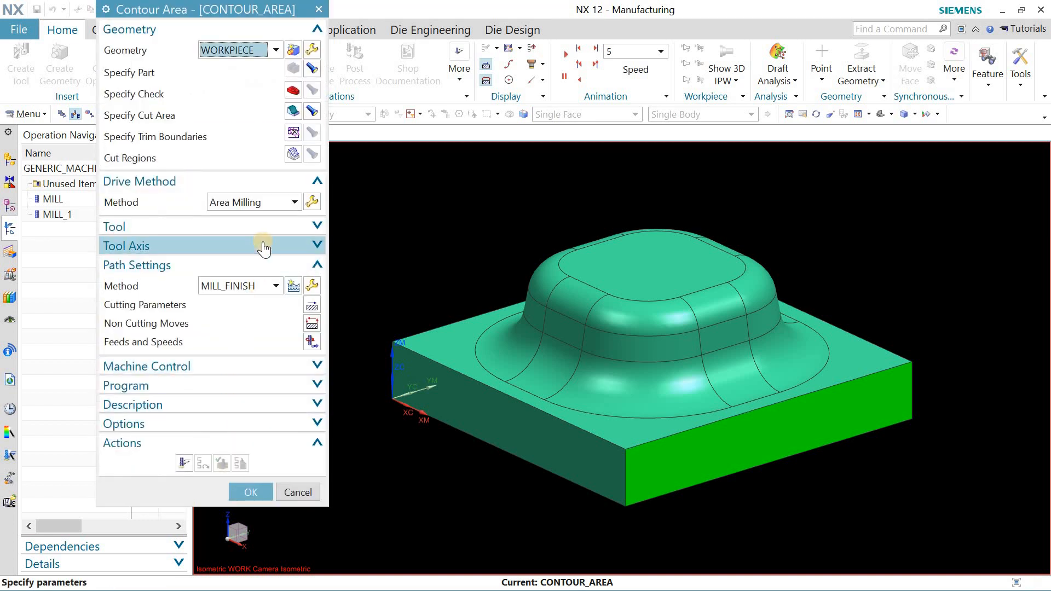
# - Set the tool number and adjust register to 1 in the tool output settings
pyautogui.click(318, 225)
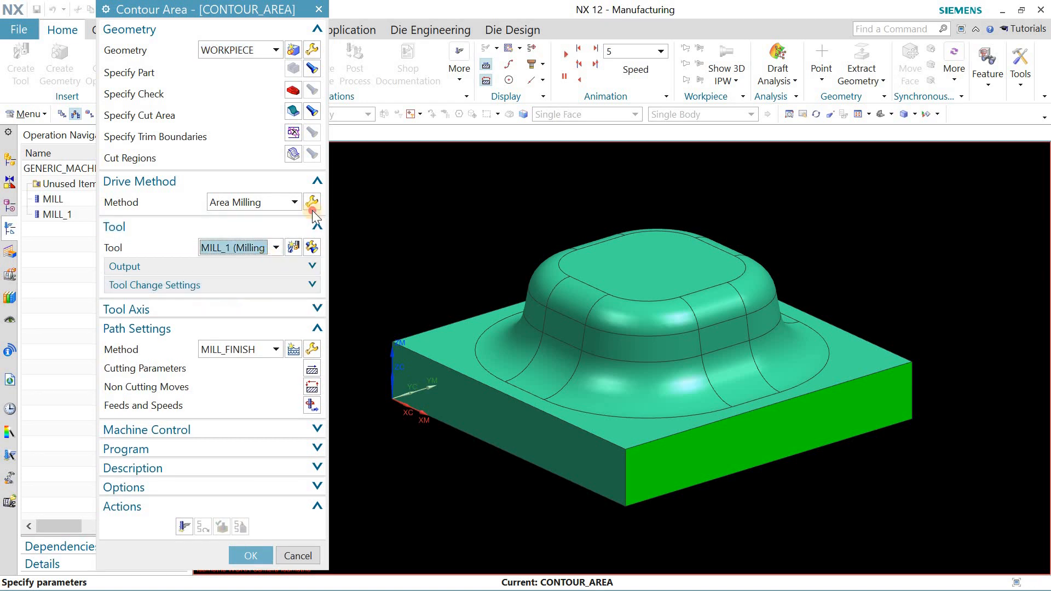
pyautogui.click(317, 226)
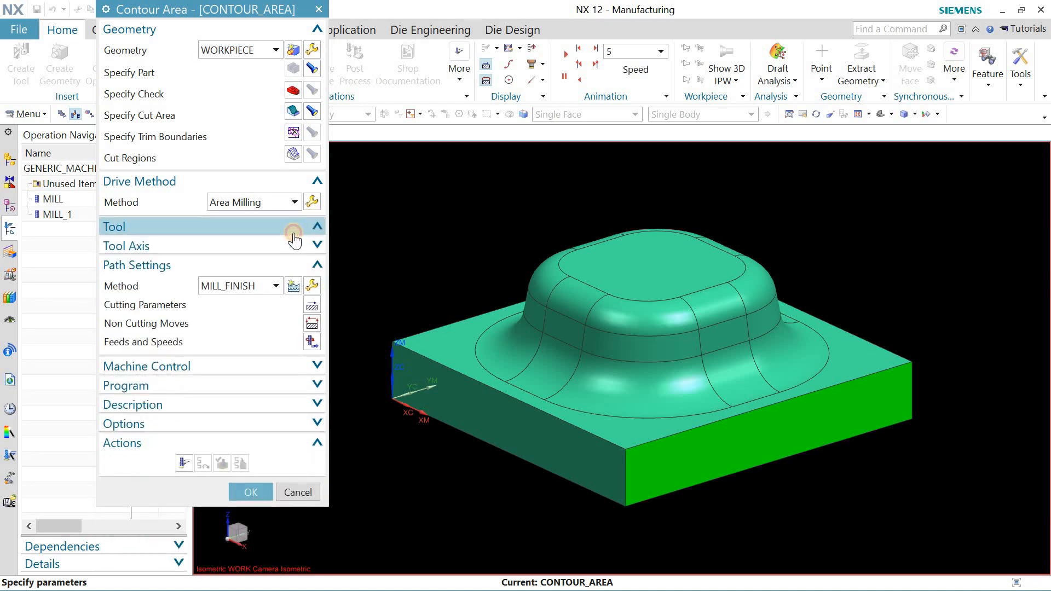
pyautogui.click(319, 225)
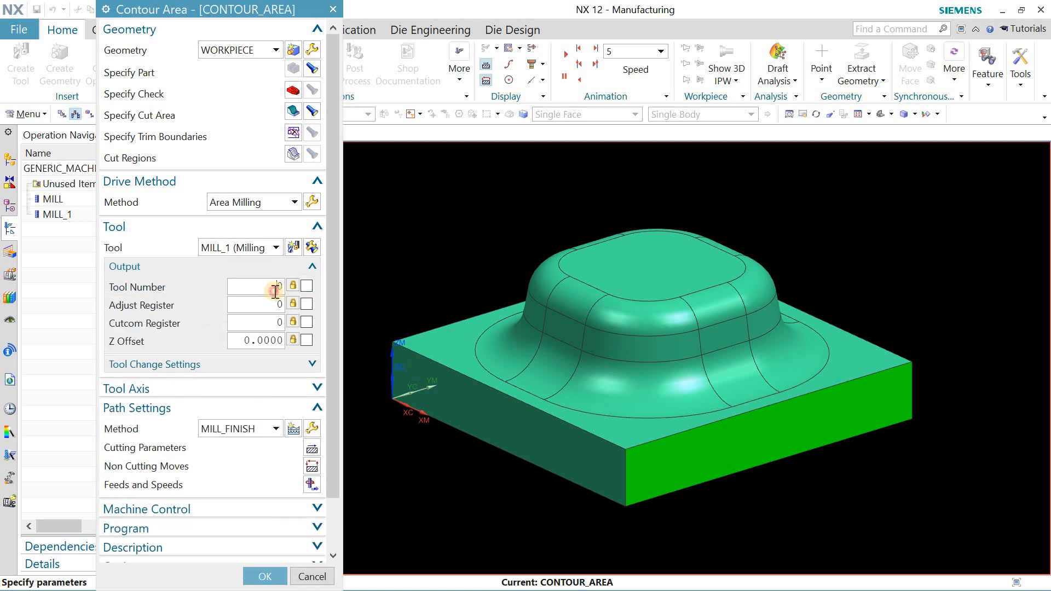
pyautogui.write('1')
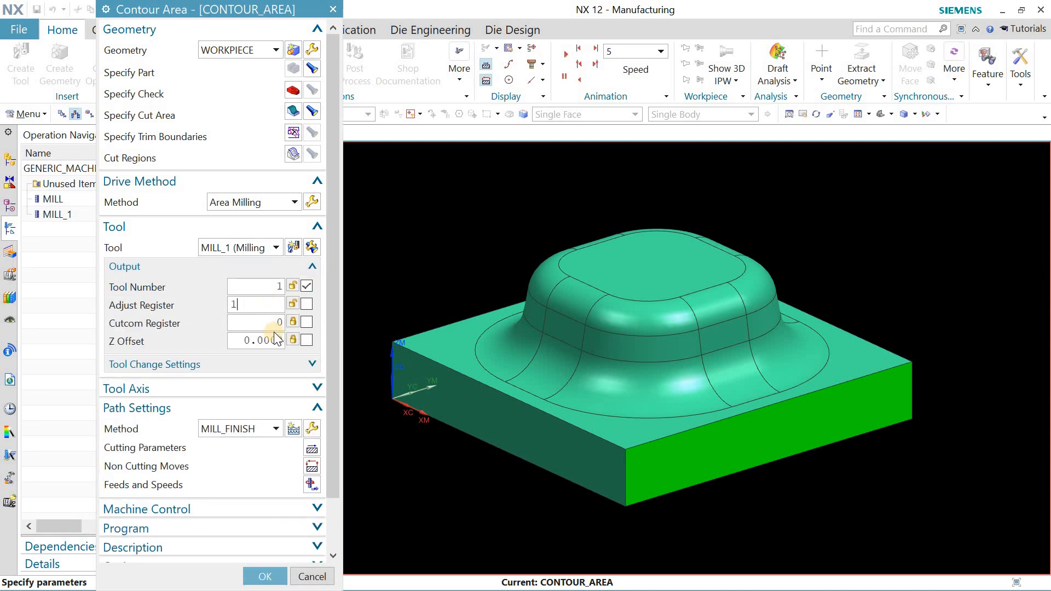
pyautogui.click(310, 266)
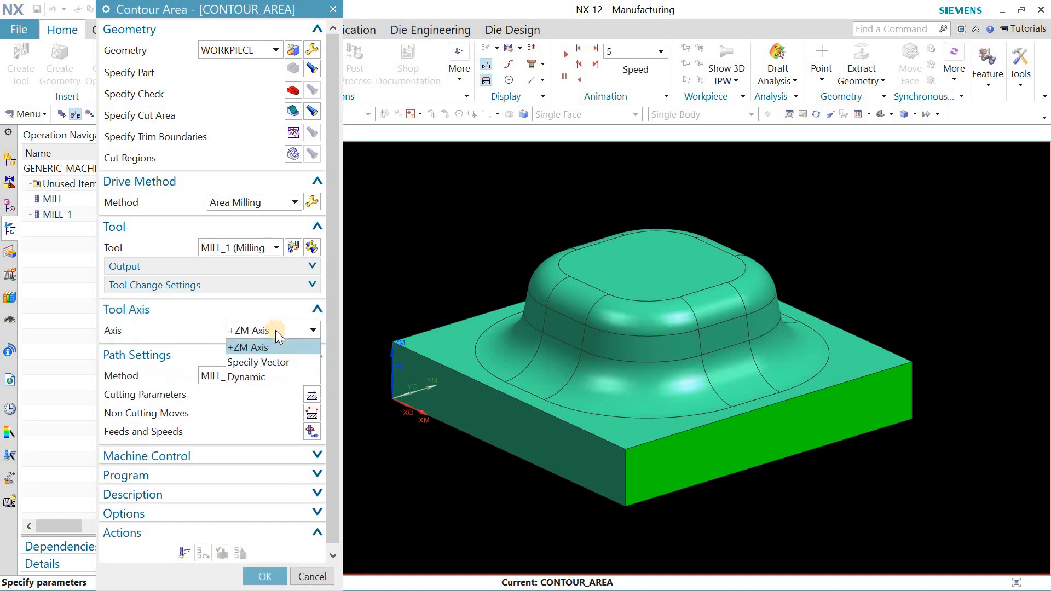
pyautogui.moveTo(268, 362)
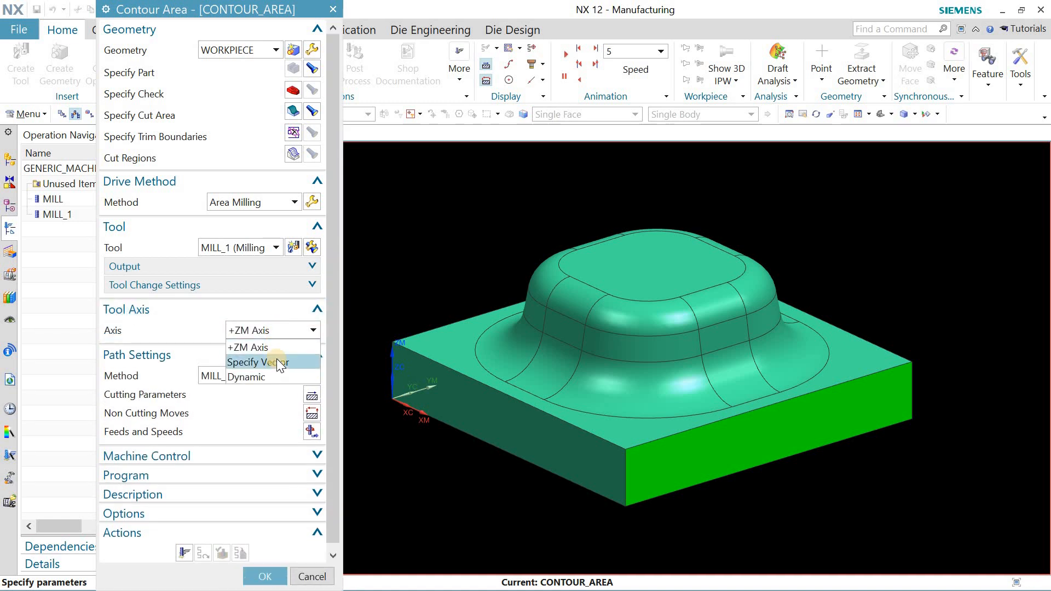
# - Try a specified vector for the tool axis, then keep the +ZM axis
pyautogui.click(256, 362)
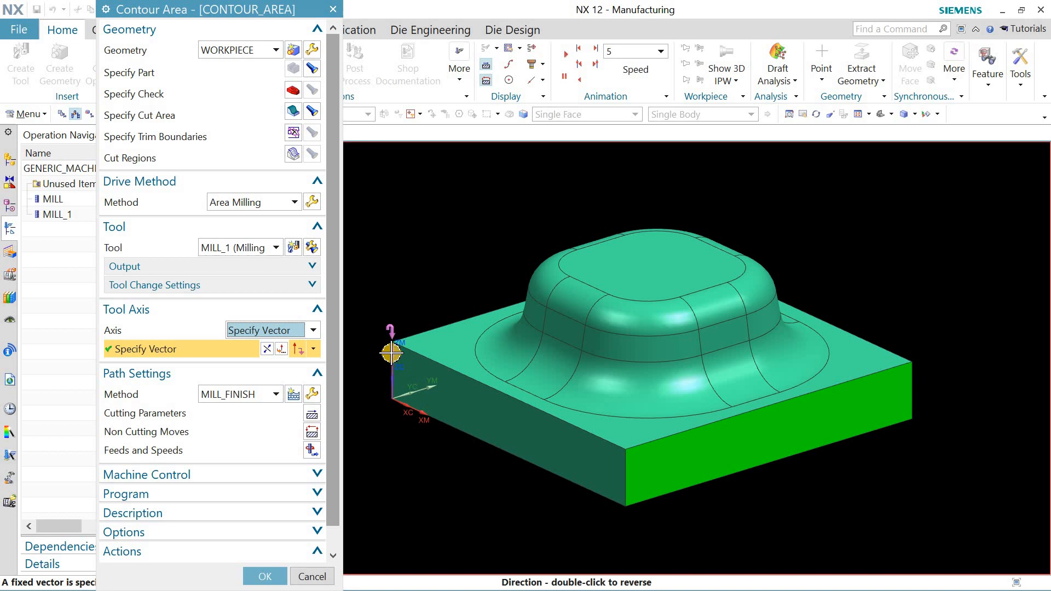
pyautogui.click(316, 329)
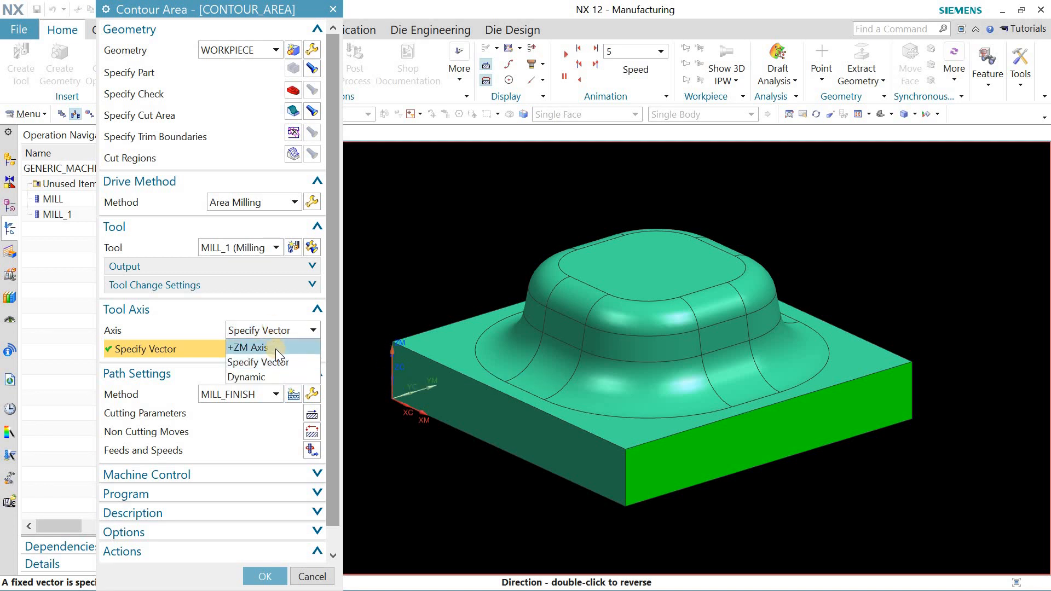
pyautogui.click(249, 347)
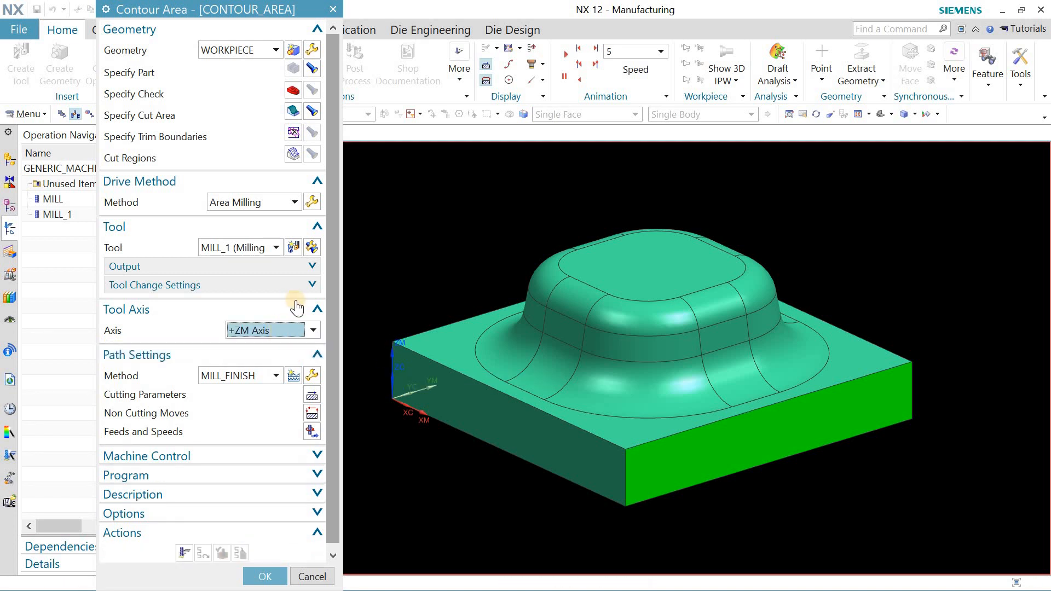
pyautogui.click(319, 308)
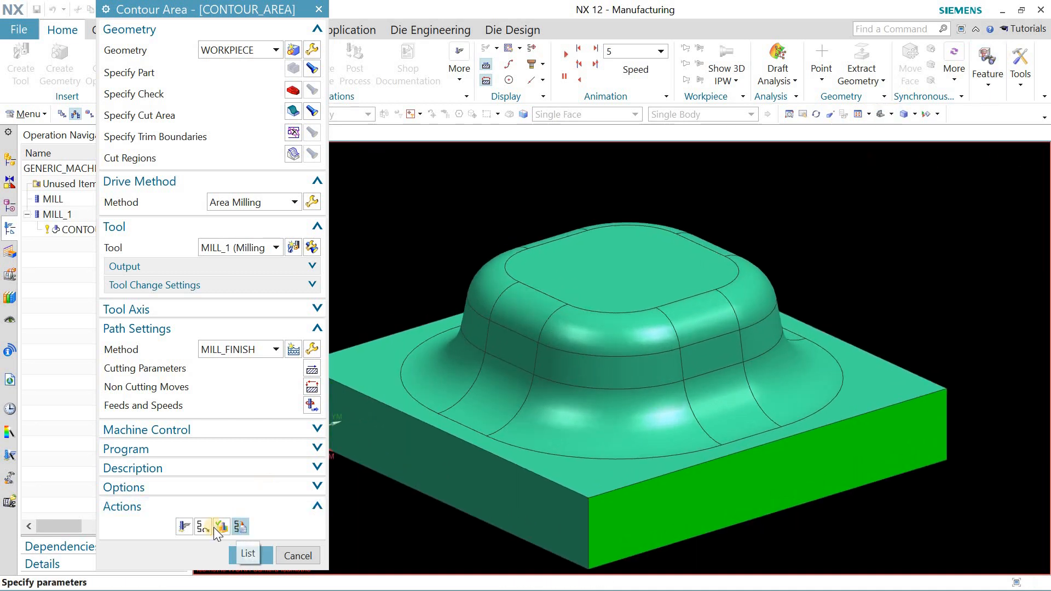
# - Generate the radial contour toolpath over the boss and bring up the non-cutting moves
pyautogui.click(221, 527)
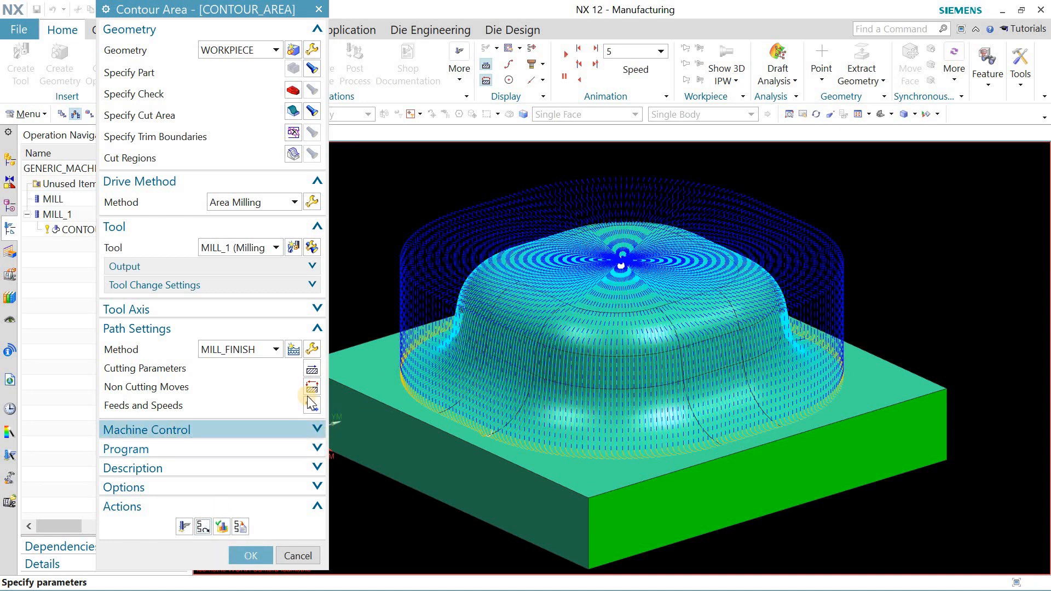
pyautogui.click(249, 555)
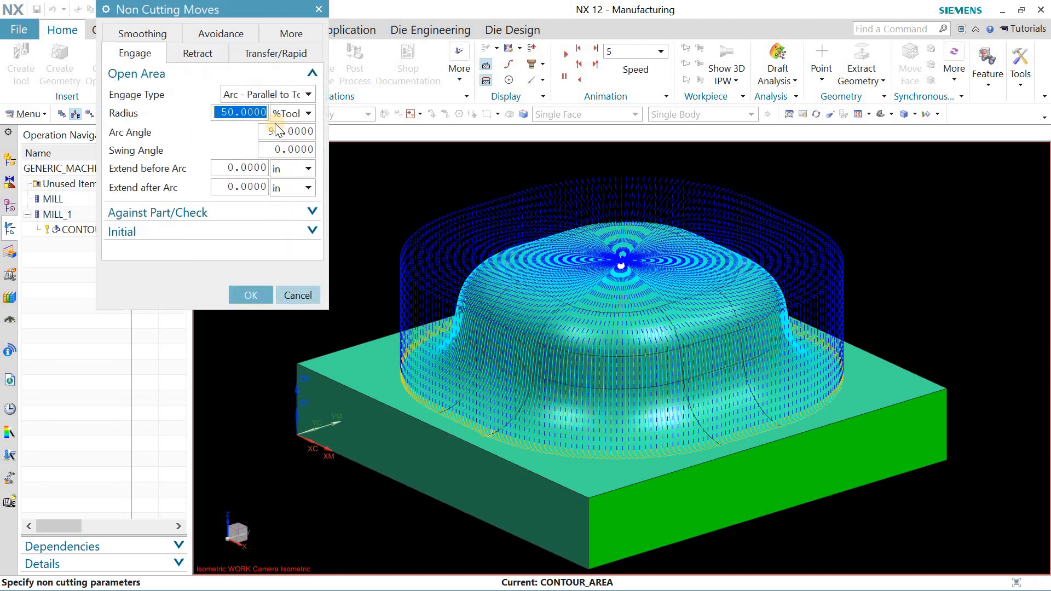
# - Set transfer clearance to a plane 2 in above the boss top face
pyautogui.click(275, 52)
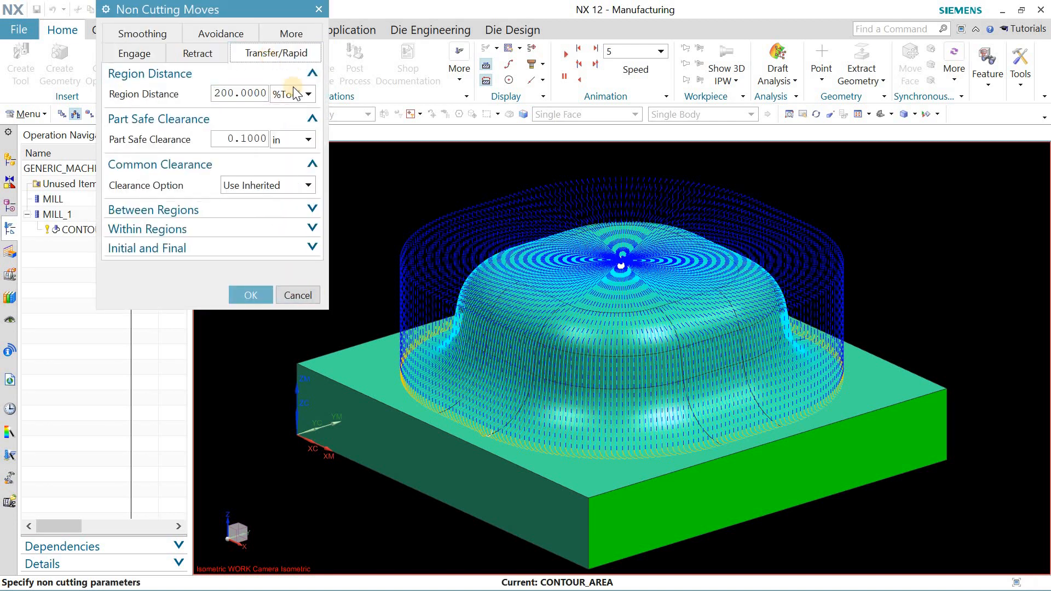
pyautogui.click(315, 185)
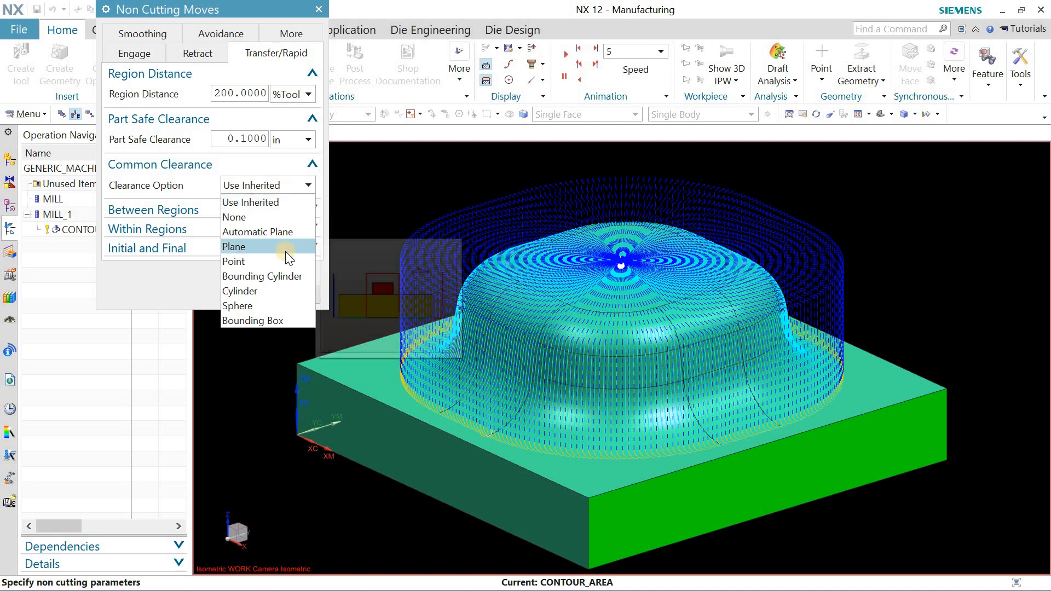
pyautogui.click(233, 247)
pyautogui.write('.2')
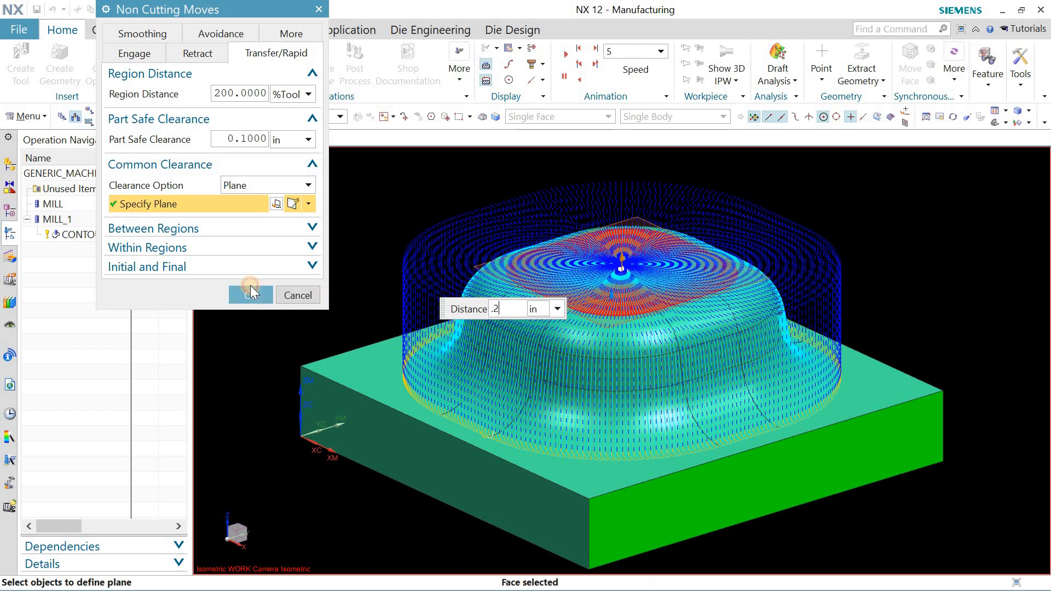
pyautogui.click(249, 294)
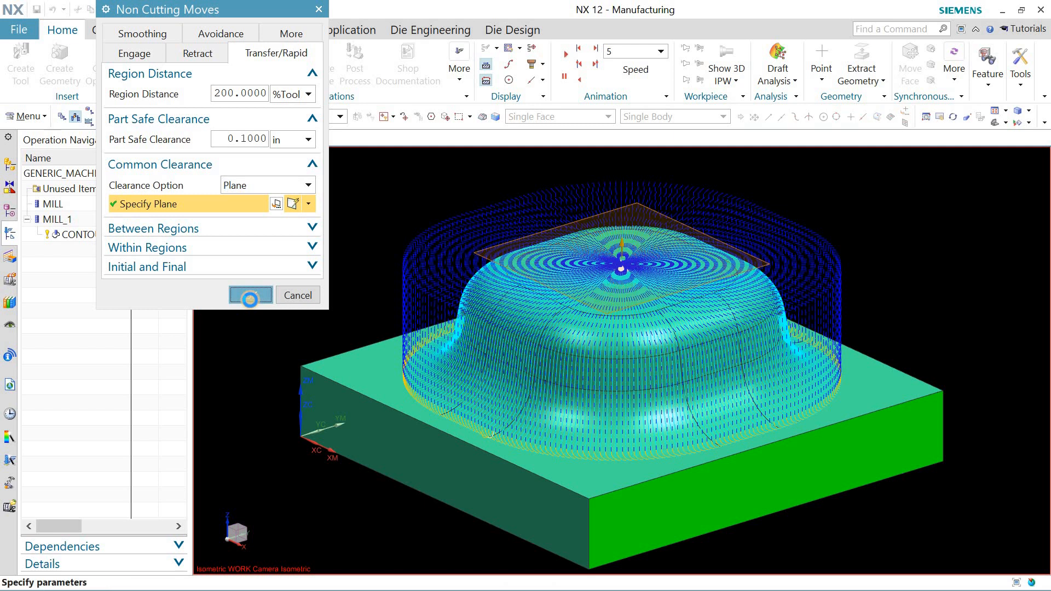
pyautogui.click(250, 295)
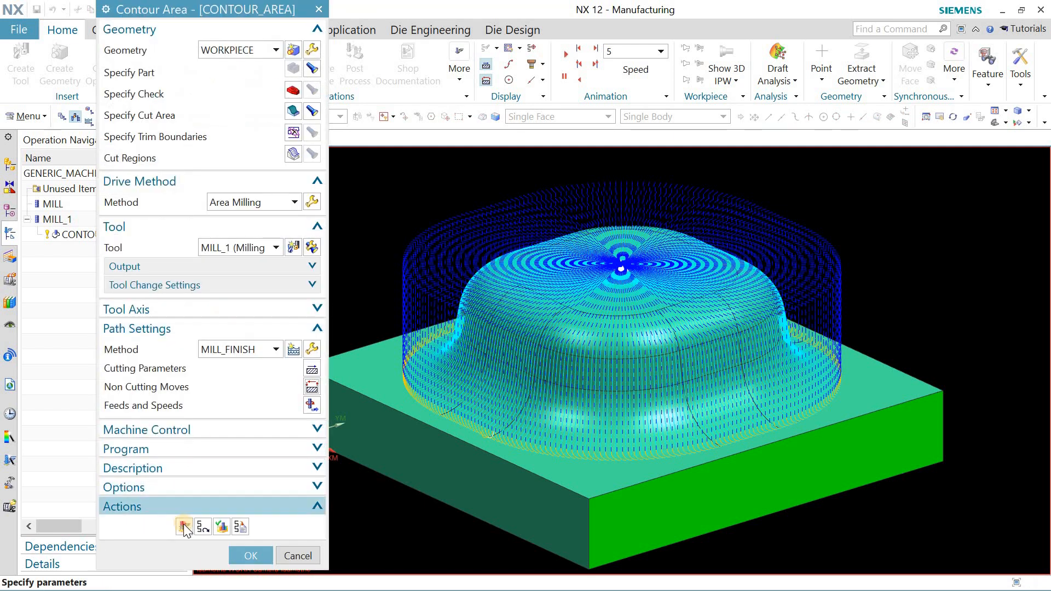
# - Regenerate the toolpath with the clearance plane and start verifying it
pyautogui.click(184, 527)
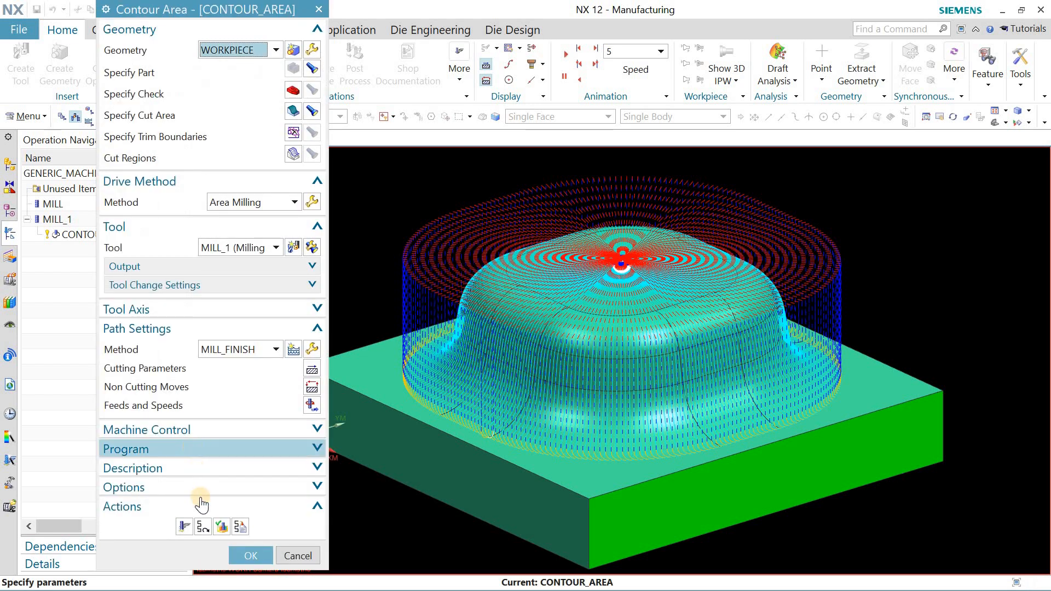
pyautogui.click(221, 527)
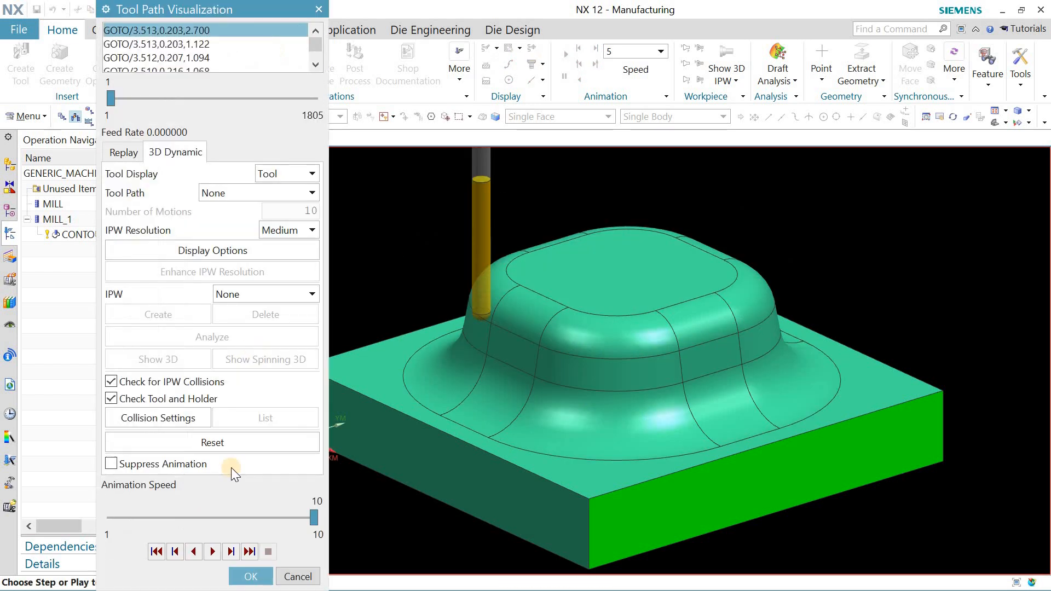
pyautogui.moveTo(289, 489)
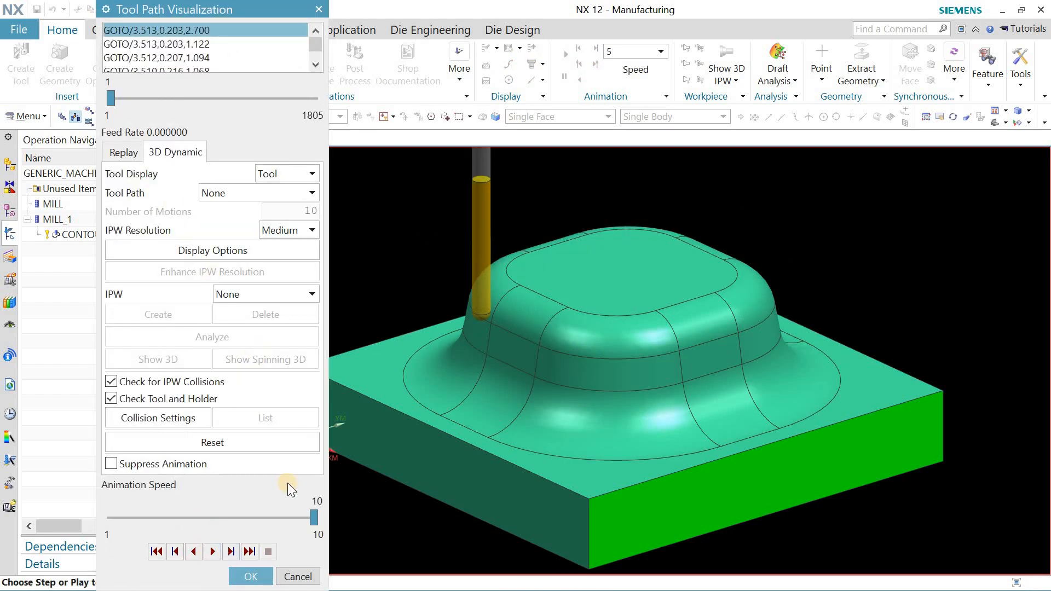
# - Play the 3D dynamic cut simulation and accept the operation with its verified toolpath
pyautogui.click(211, 550)
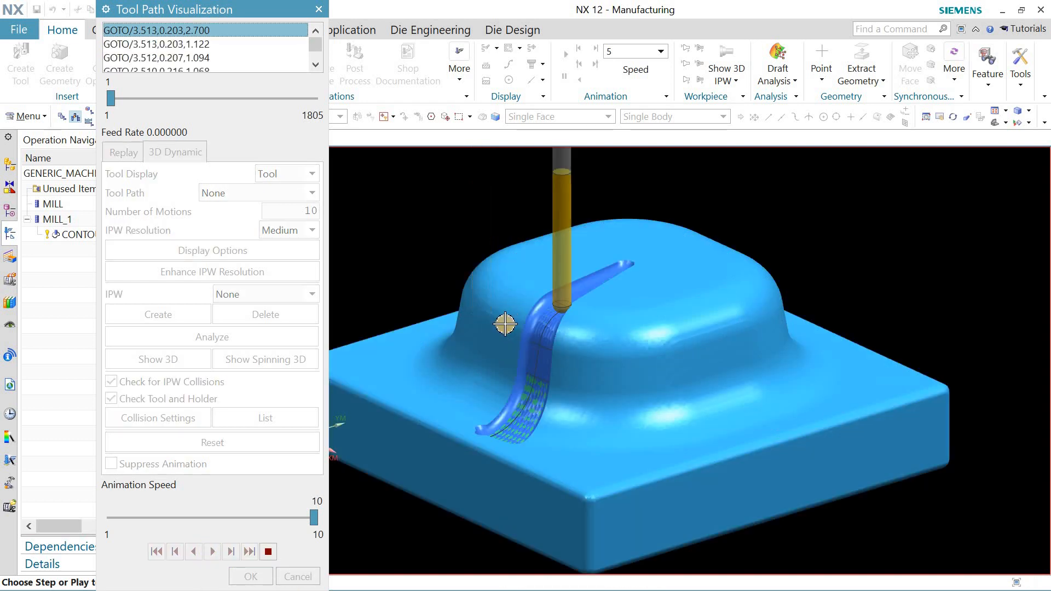
pyautogui.click(228, 551)
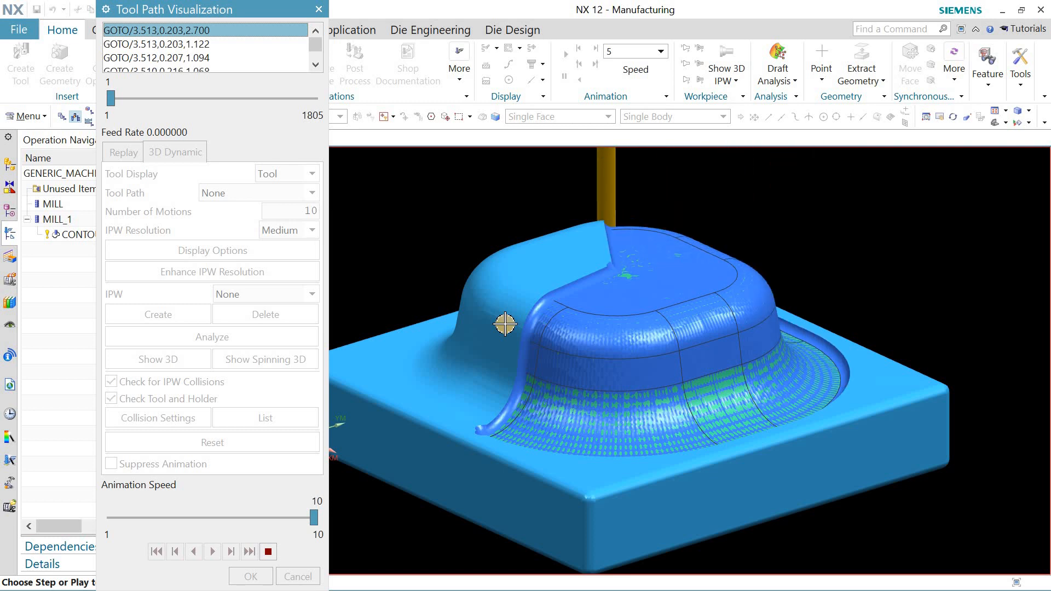
pyautogui.click(211, 552)
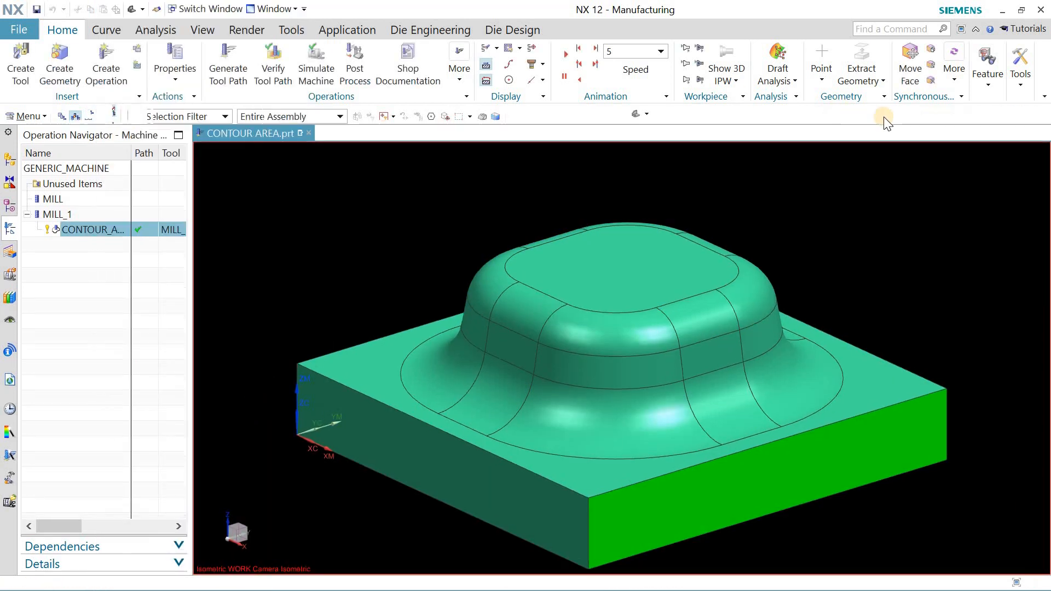
pyautogui.click(647, 112)
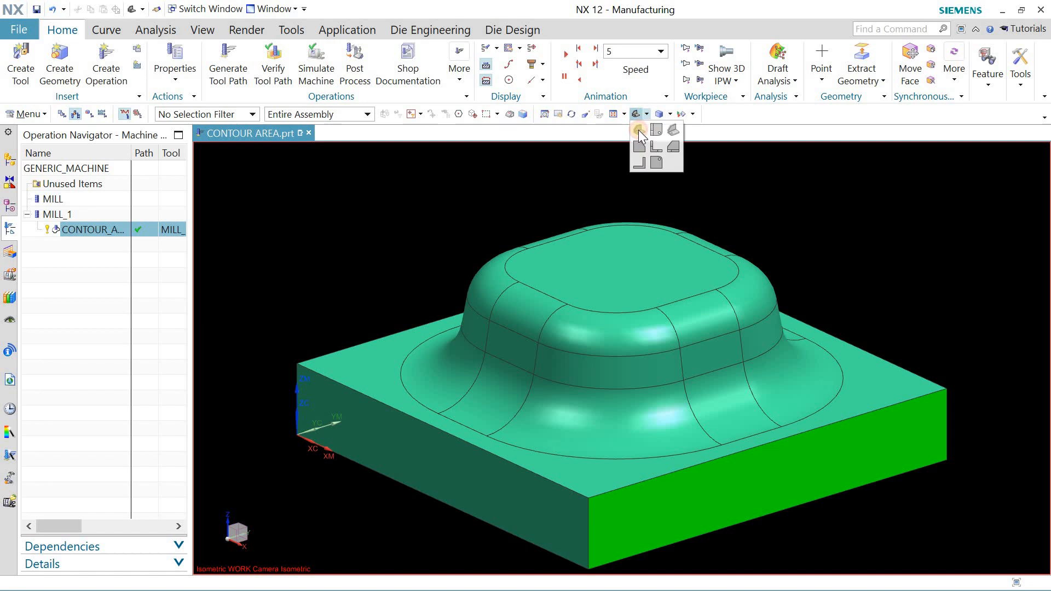